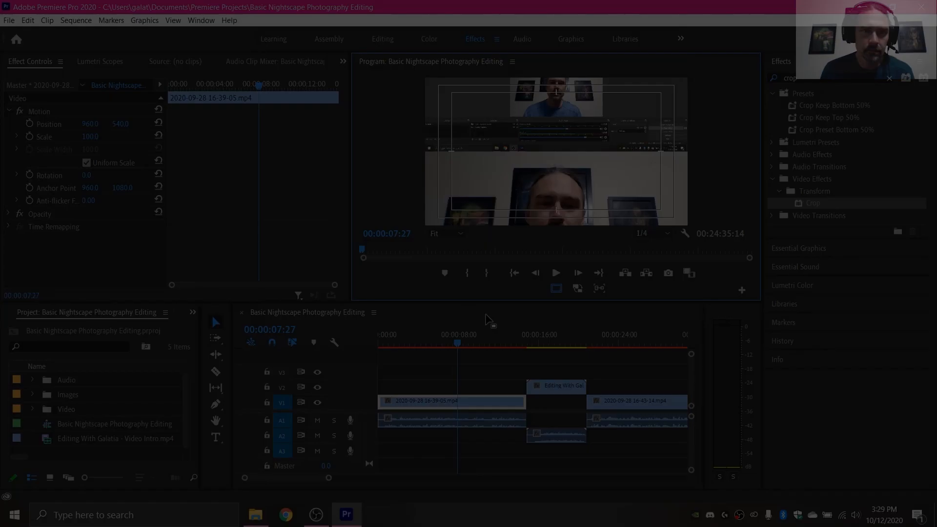
- Apply the Transform > Crop effect to the first V1 clip and view its Effect Controls
left_click(496, 369)
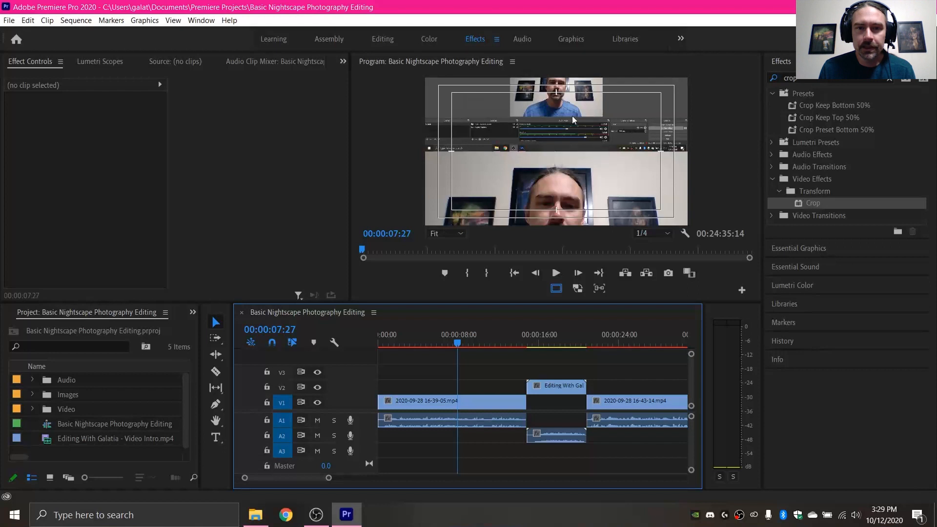
mouse_move(496, 129)
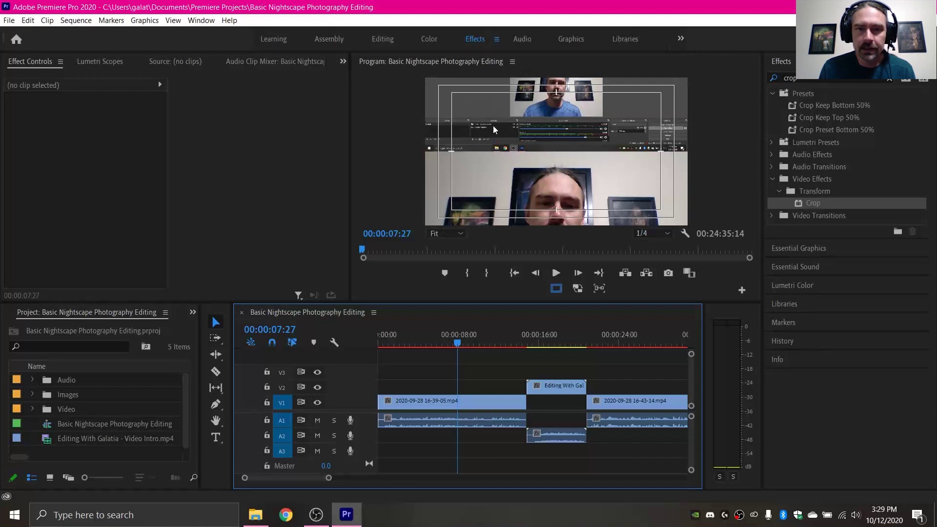
mouse_move(482, 111)
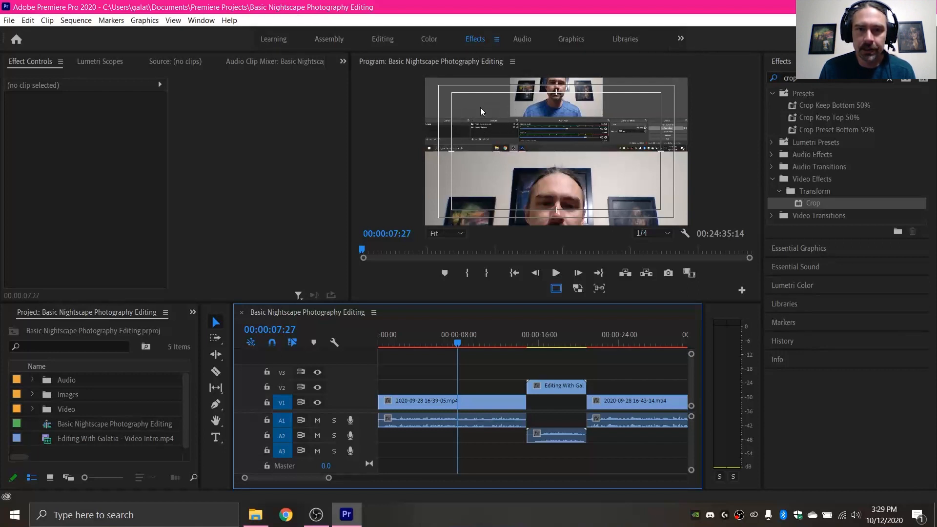
mouse_move(493, 176)
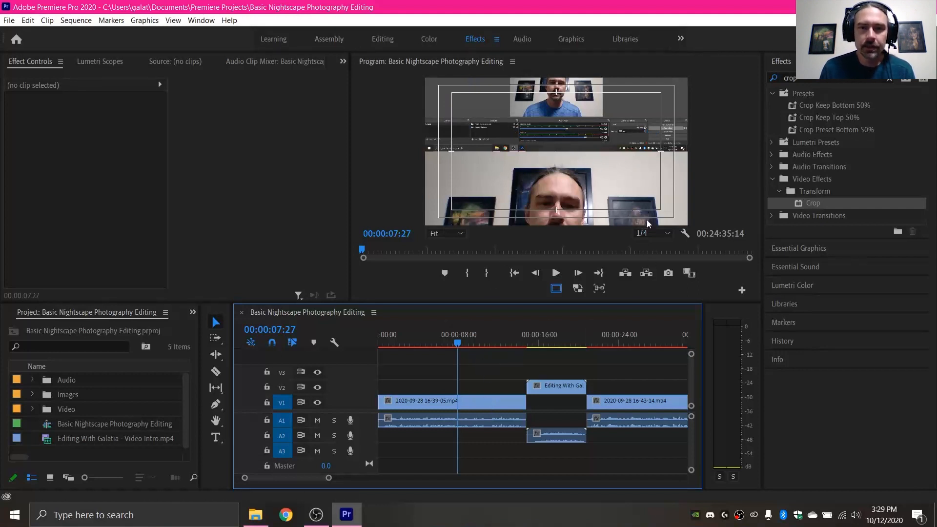
mouse_move(597, 210)
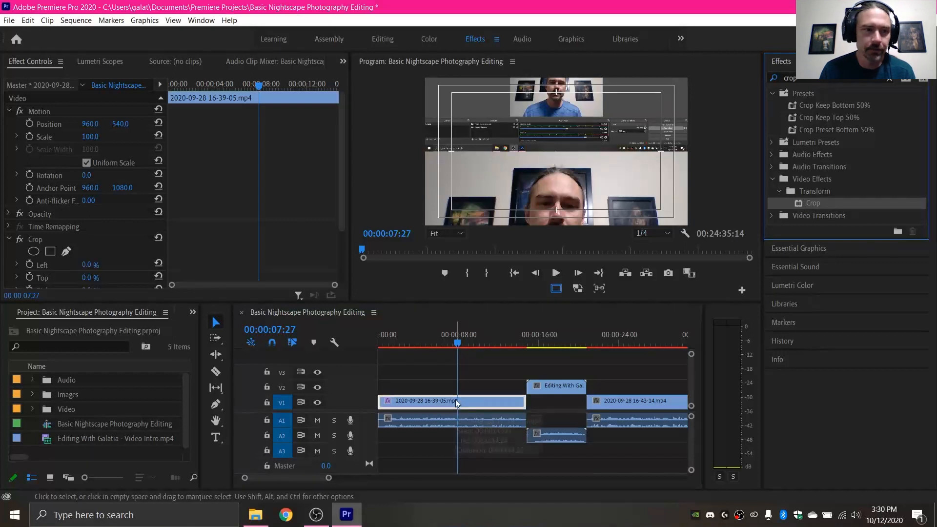
scroll("down", 3)
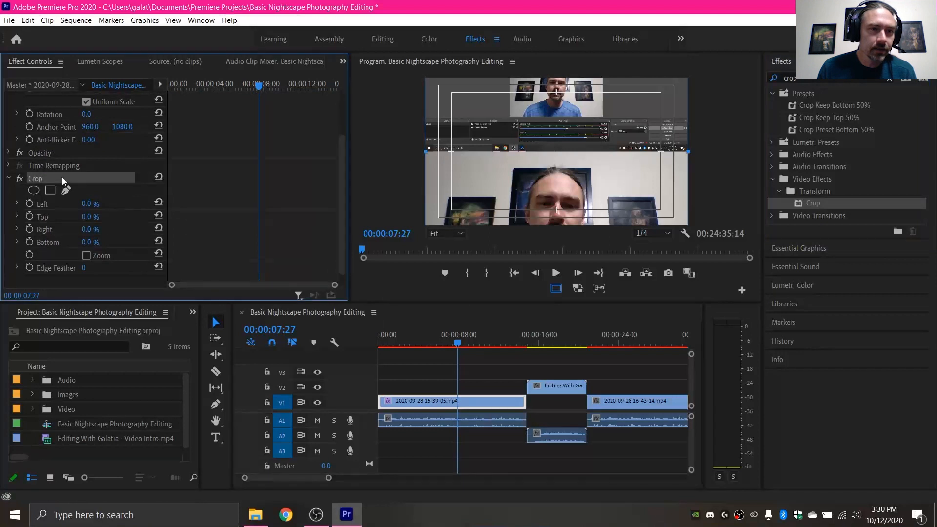
mouse_move(549, 135)
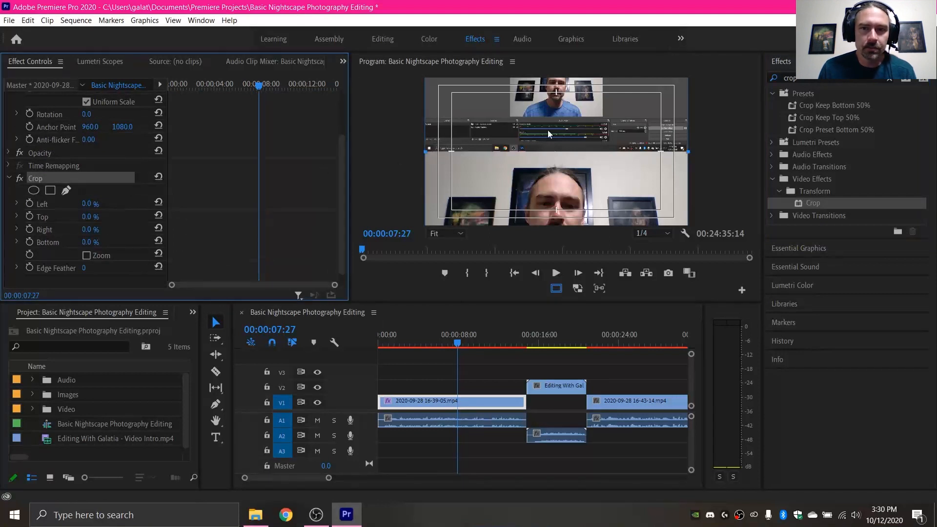
mouse_move(426, 153)
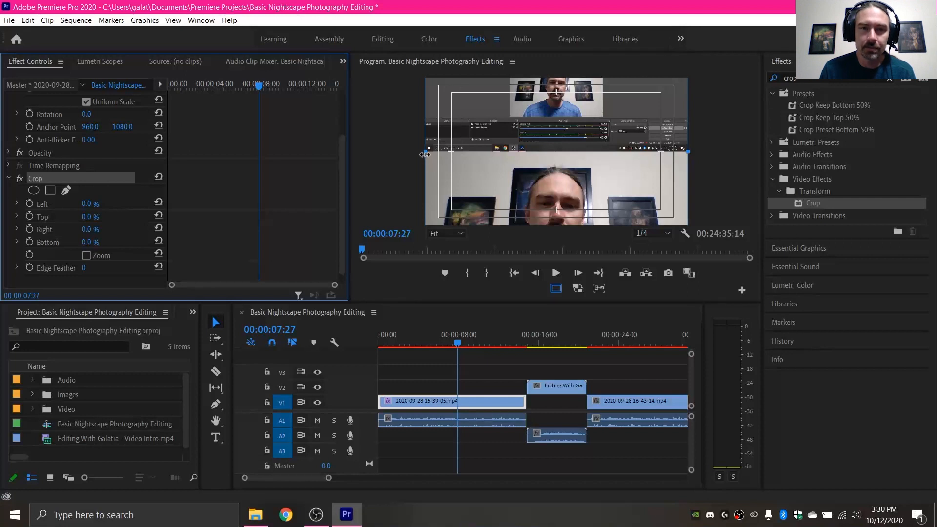
- Set the Crop Top value to 50.0% in Effect Controls
left_click_drag(429, 153, 574, 154)
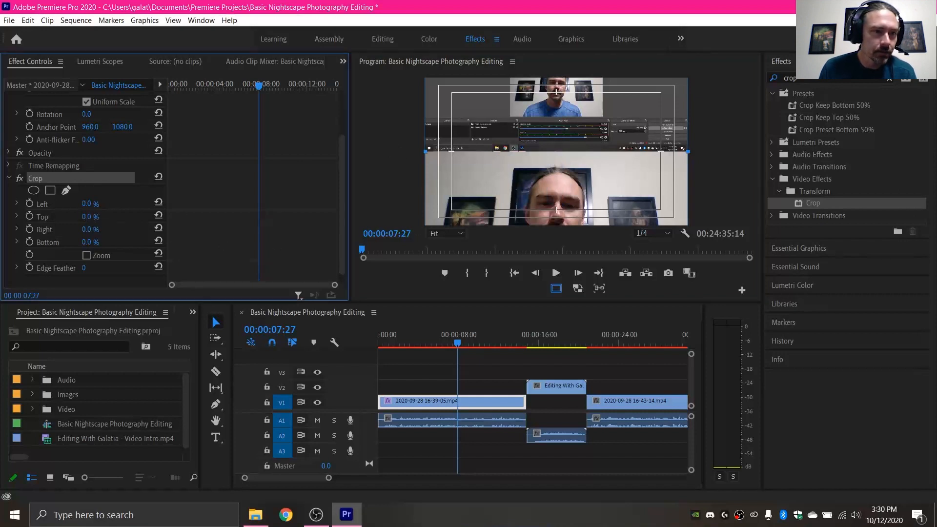
left_click(90, 217)
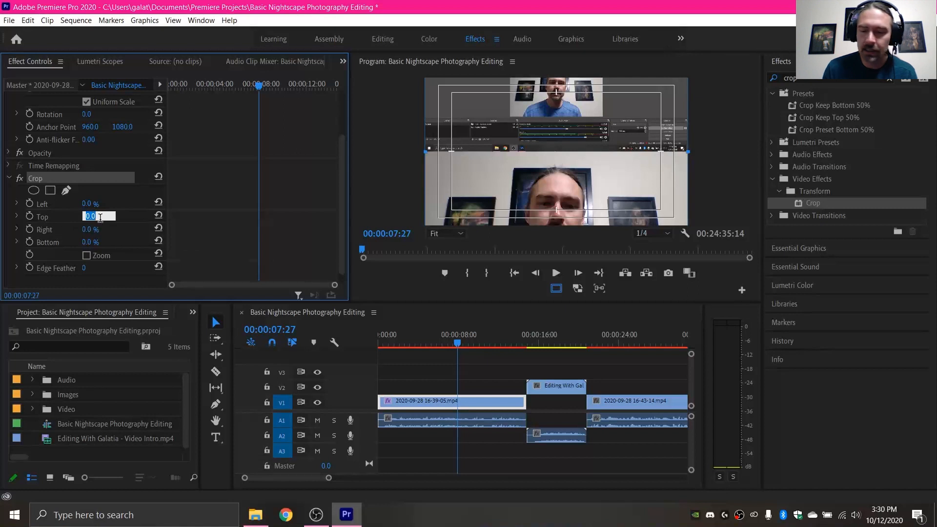
type("50.0")
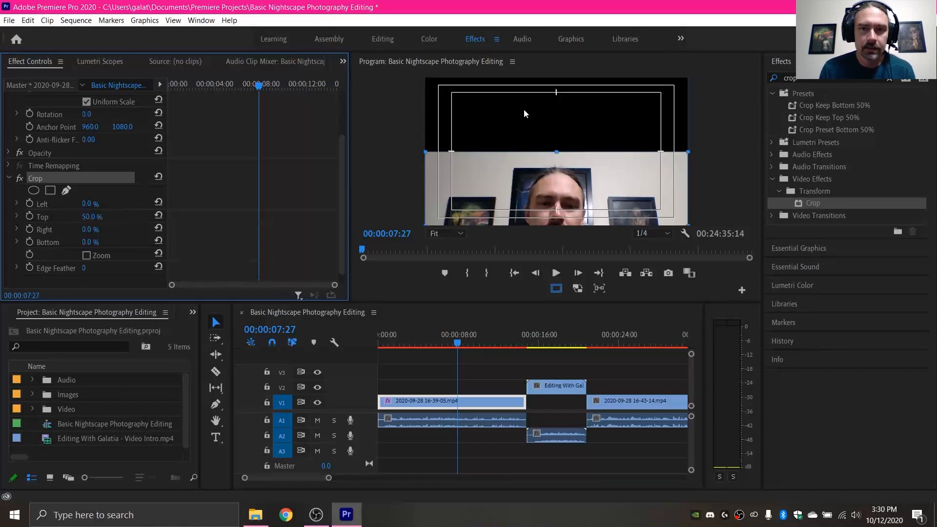
mouse_move(490, 152)
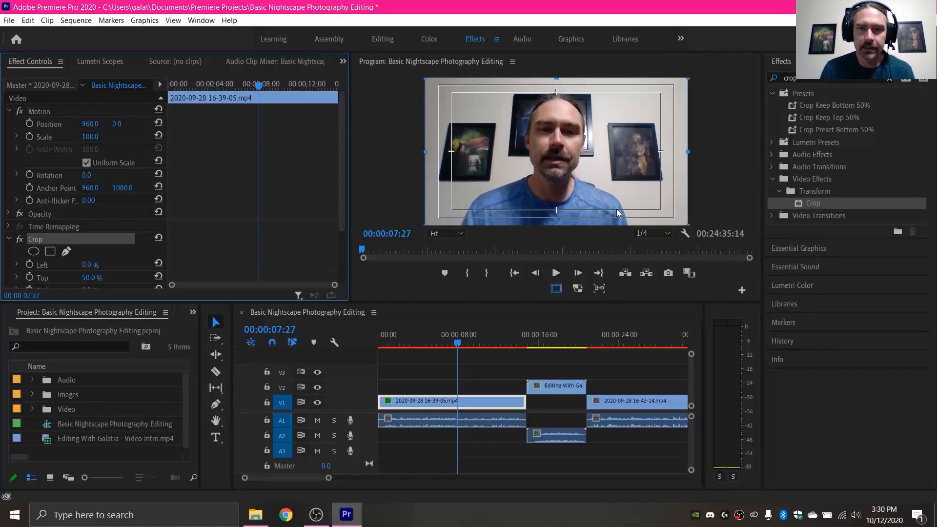
- Set Motion Position Y to 0, then deselect the clip on the Timeline to view the result
left_click(489, 378)
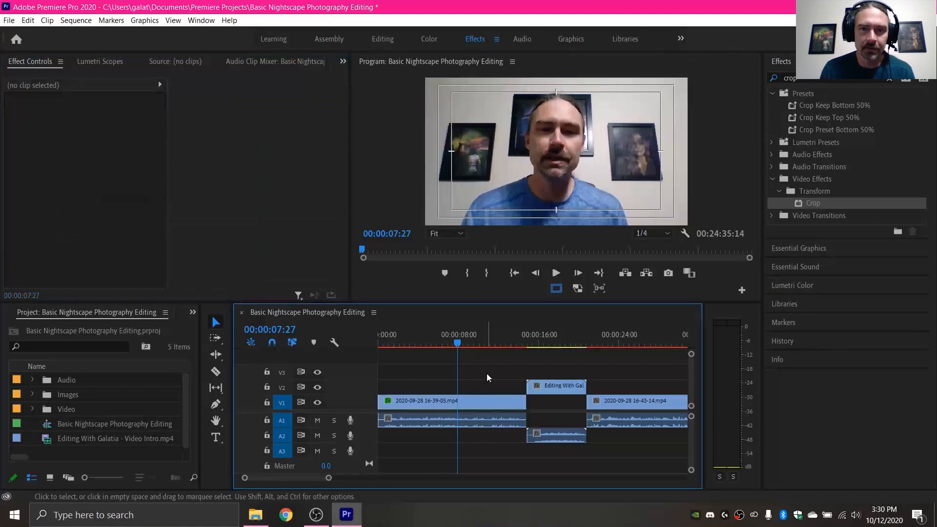